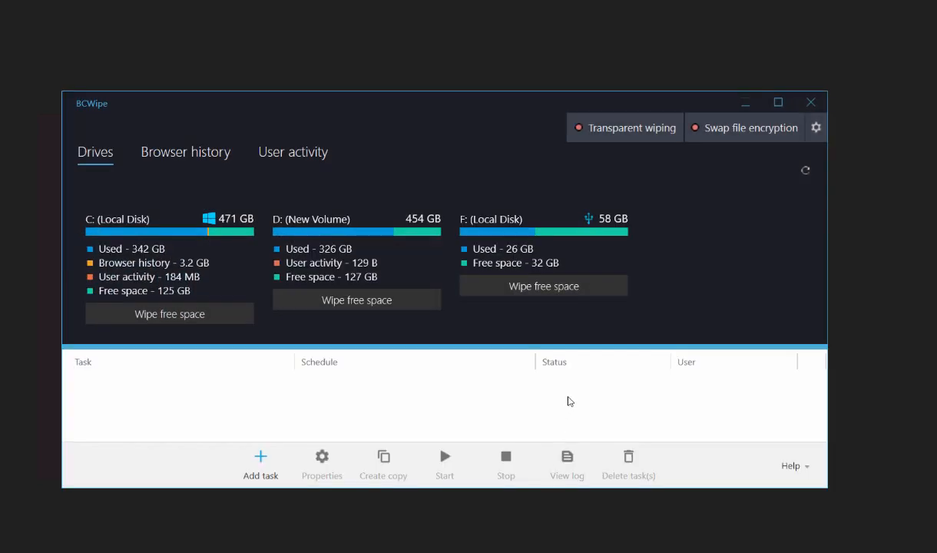
pyautogui.moveTo(599, 288)
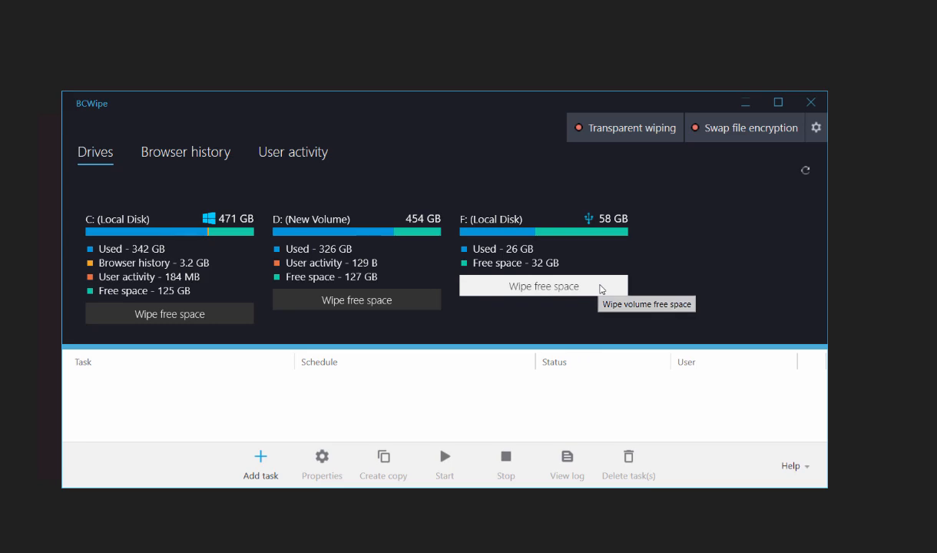
# Bring up the free-space wipe settings for Local Disk F: (32 GB free)
pyautogui.click(544, 286)
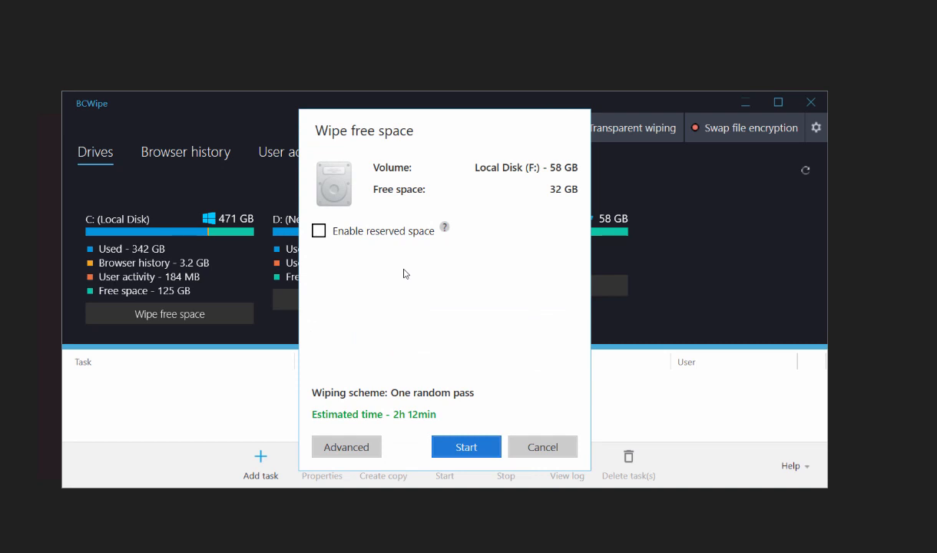
pyautogui.moveTo(400, 245)
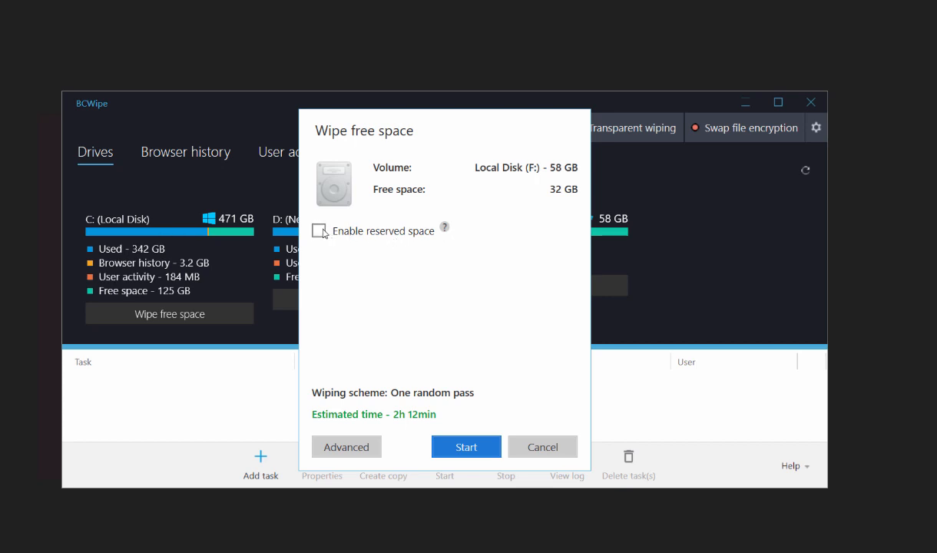
# Enable reserved space and slide the amount to keep free up to 24 GB (42%)
pyautogui.click(320, 230)
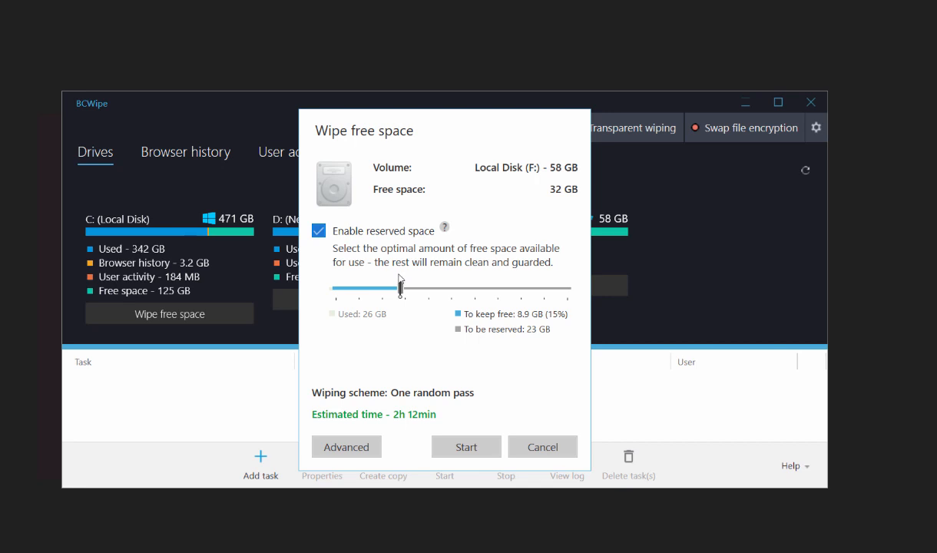
pyautogui.moveTo(400, 289); pyautogui.dragTo(459, 289)
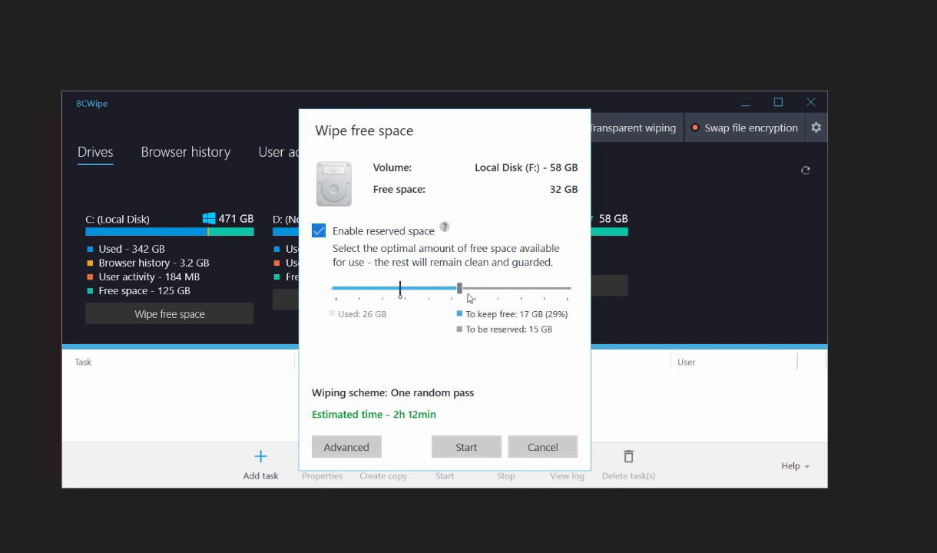
pyautogui.moveTo(458, 288); pyautogui.dragTo(514, 289)
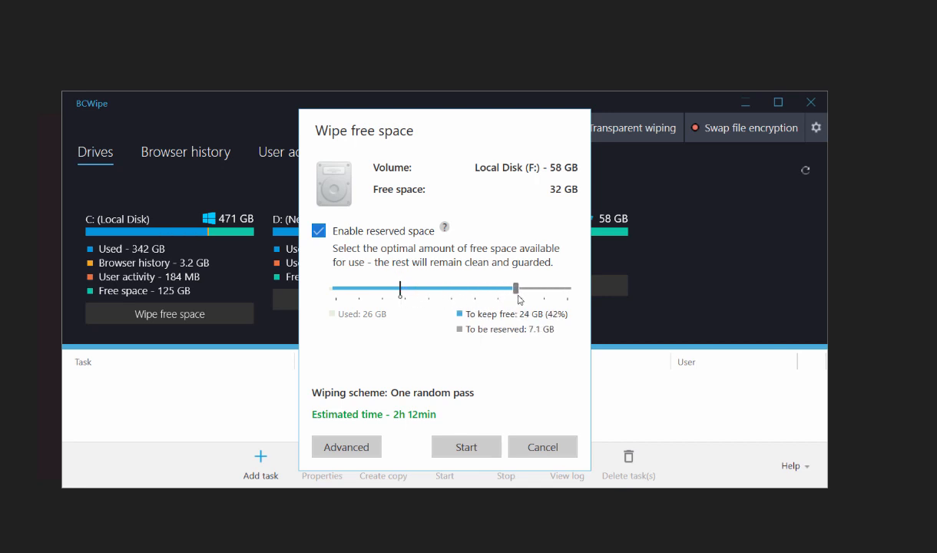
pyautogui.moveTo(467, 445)
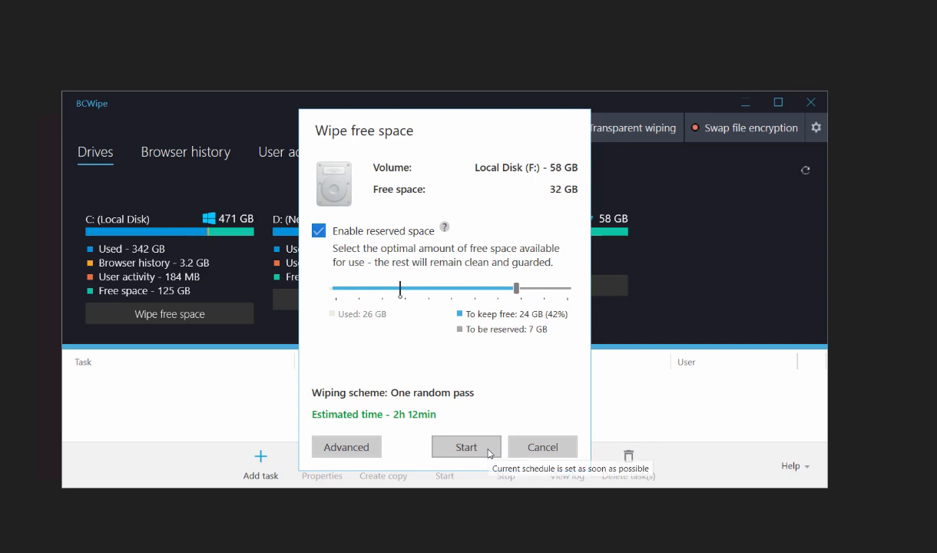
# Start the free-space wipe of F: and select the running task row
pyautogui.click(465, 446)
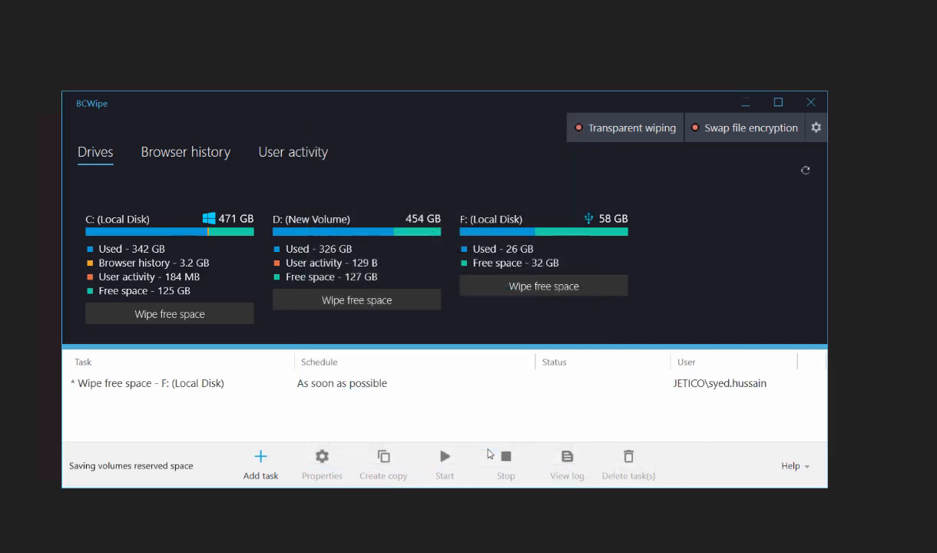
pyautogui.click(444, 456)
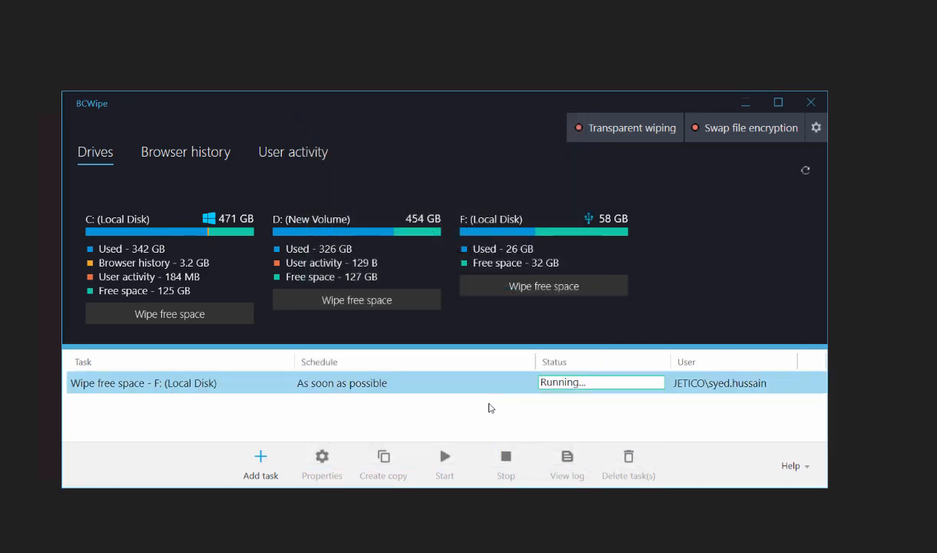